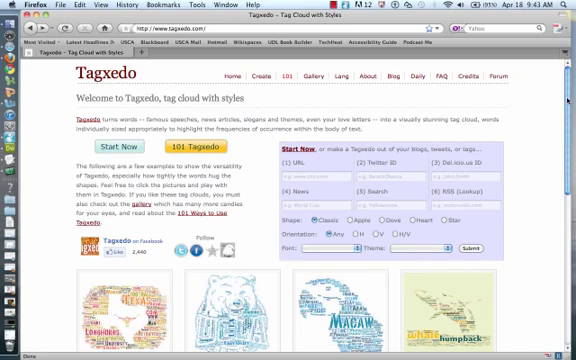
Step: Scroll through the example tag clouds in the tagxedo.com home page gallery
scroll("down", 3)
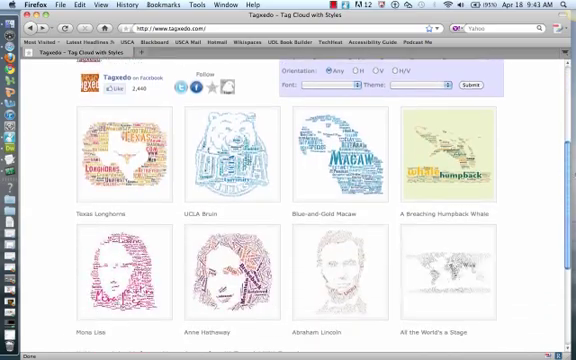
scroll("down", 3)
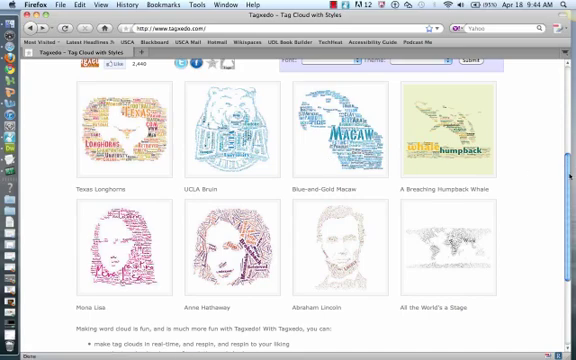
scroll("up", 3)
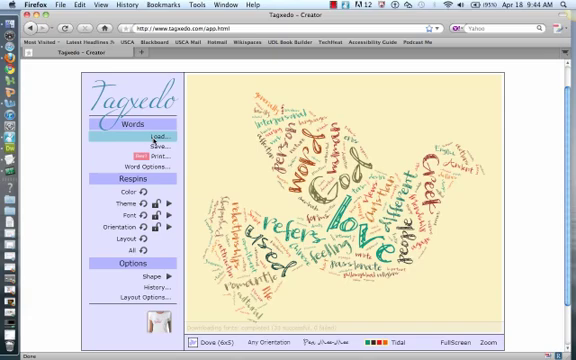
Step: Paste the bird-name list grouped under WATER, LAND and FARM, check it, and submit
left_click(157, 135)
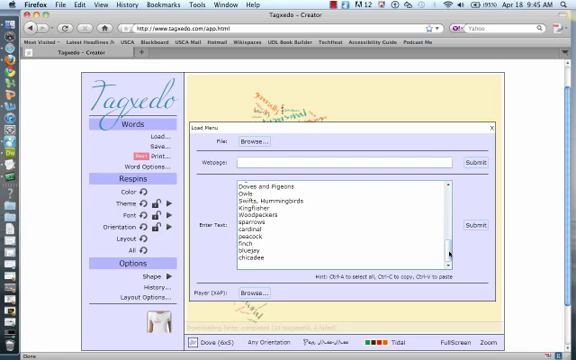
scroll("up", 3)
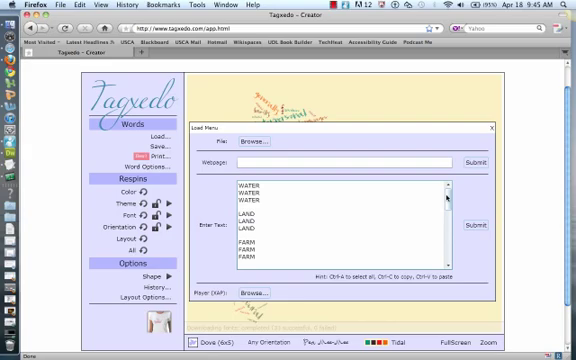
scroll("down", 3)
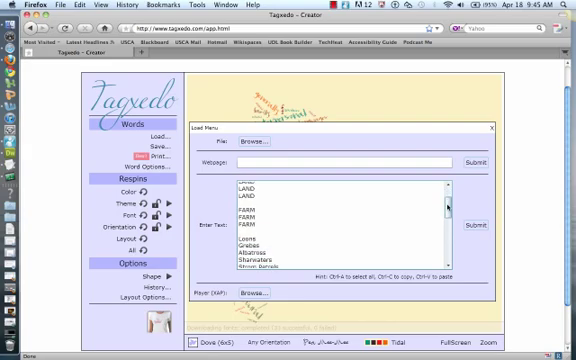
scroll("down", 3)
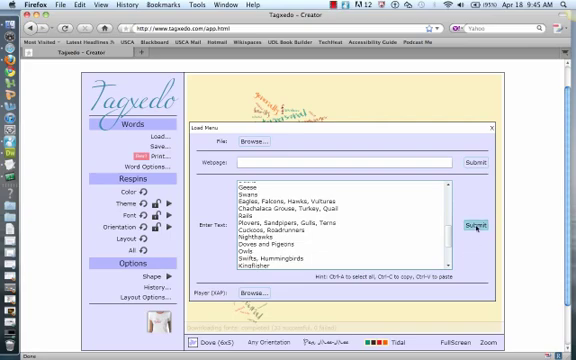
left_click(464, 225)
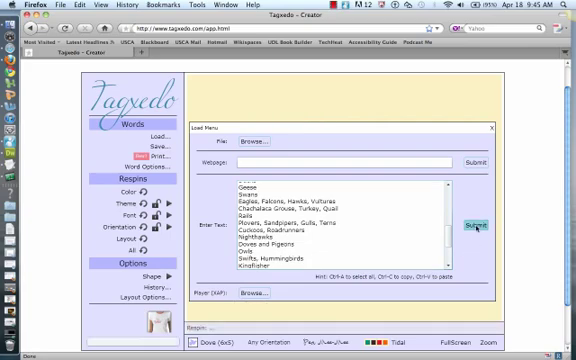
Step: Review the Yes/No word filtering options, change one setting, and accept to redraw the cloud
left_click(464, 227)
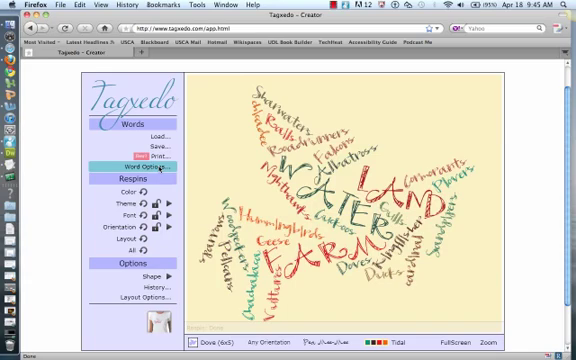
left_click(130, 166)
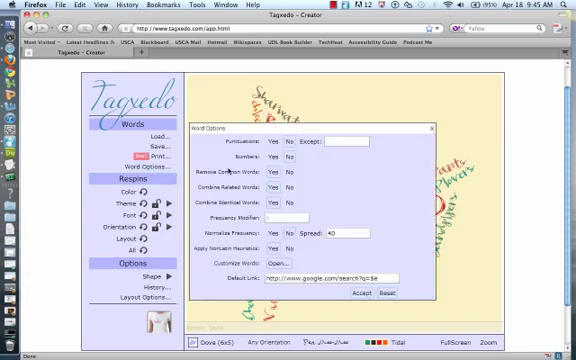
left_click(287, 141)
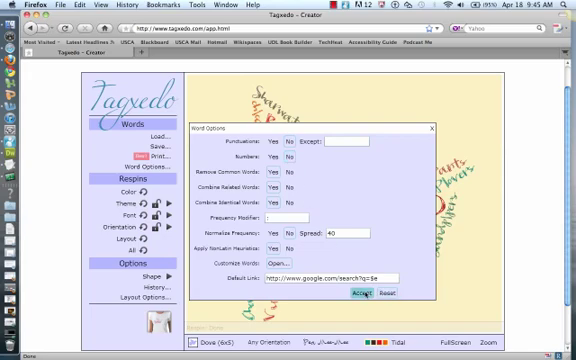
left_click(363, 293)
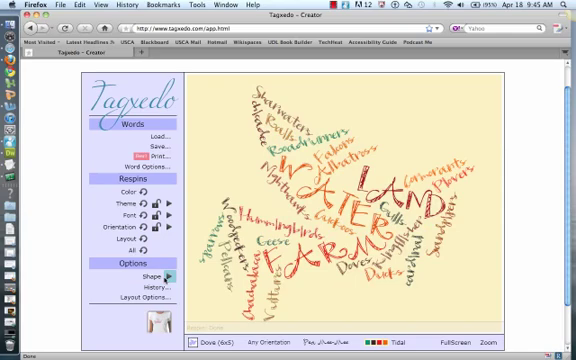
Step: Choose the Bird shape from the Shape Menu in place of the dove
left_click(154, 273)
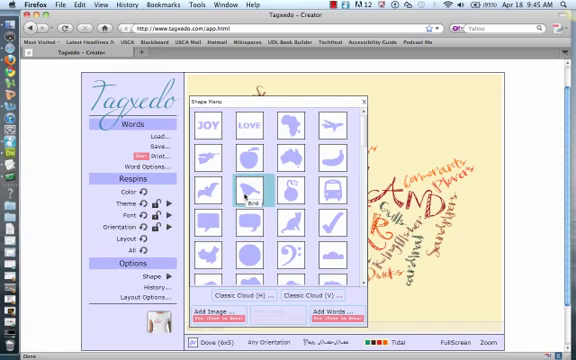
left_click(255, 192)
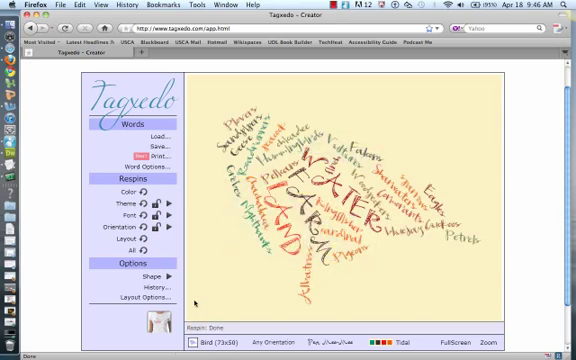
left_click(118, 190)
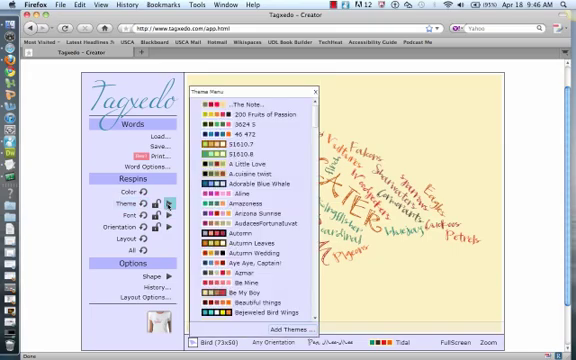
Step: Preview themes like 200 Fruits of Passion, then respin until the pale green Out of Order theme
left_click(246, 127)
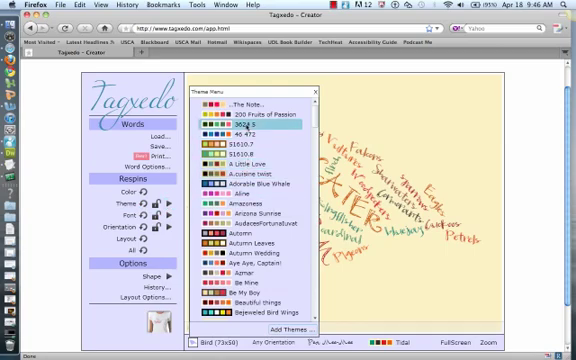
left_click(260, 117)
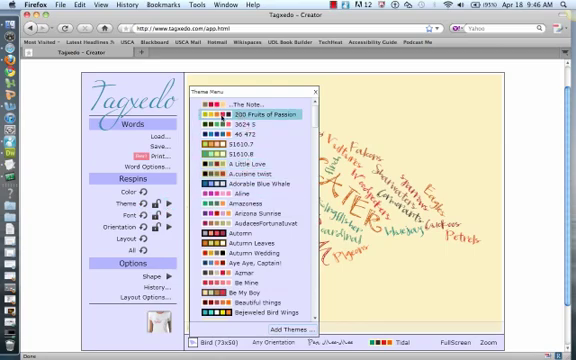
left_click(250, 131)
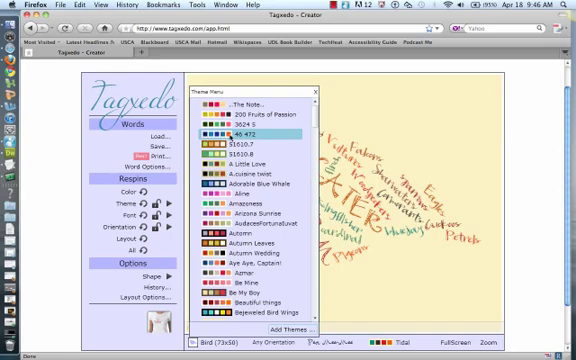
mouse_move(255, 223)
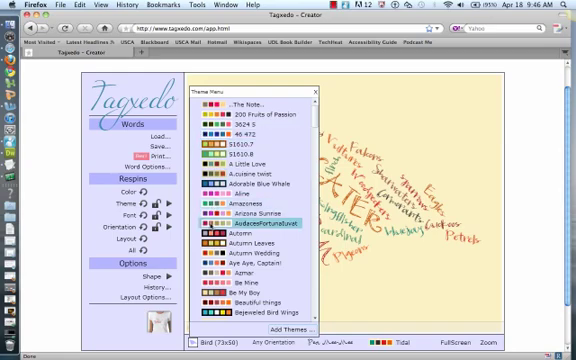
left_click(243, 245)
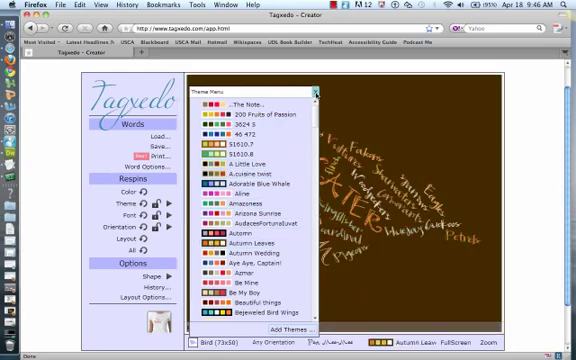
left_click(320, 92)
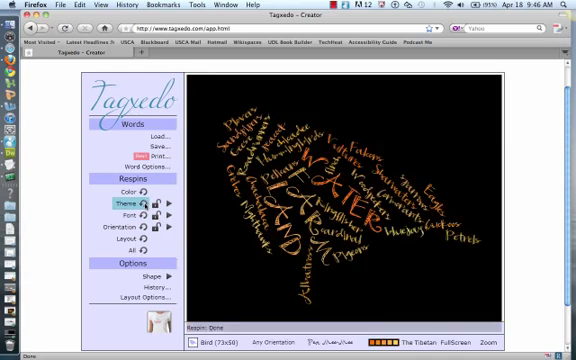
left_click(161, 198)
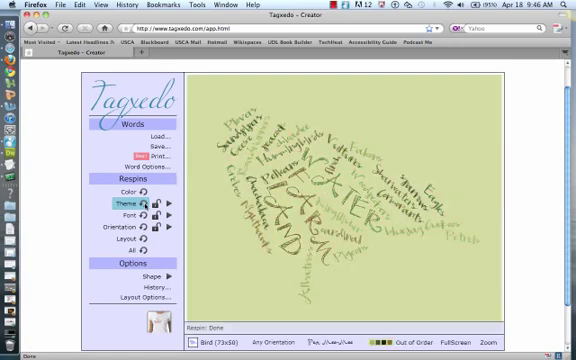
left_click(175, 215)
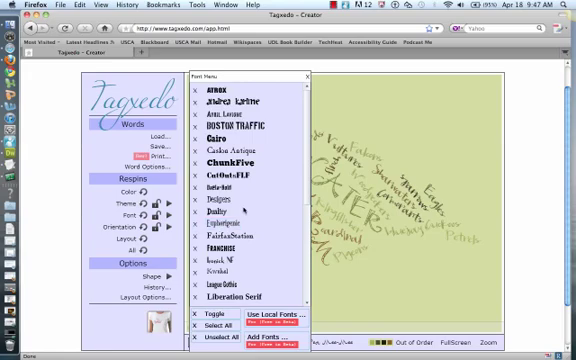
Step: Apply the bold, condensed ATROX block font to the cloud's words
left_click(221, 211)
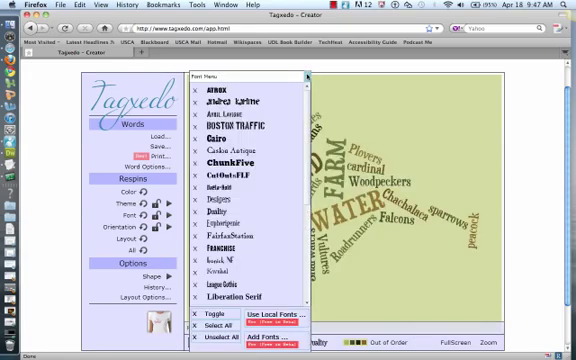
left_click(291, 74)
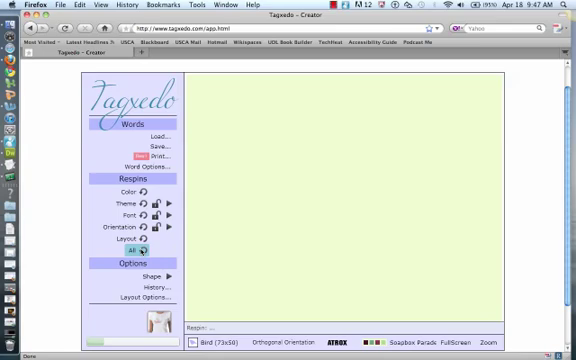
Step: Respin all settings for upright and sideways ATROX words in Soapbox Parade colours
left_click(131, 249)
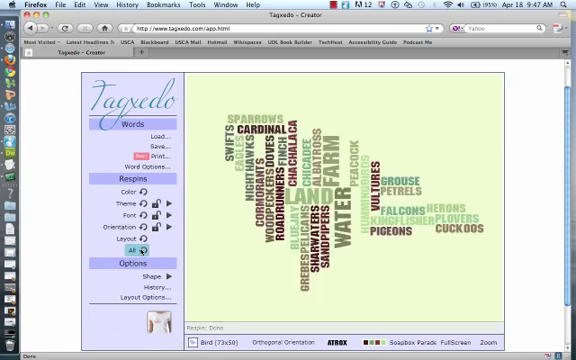